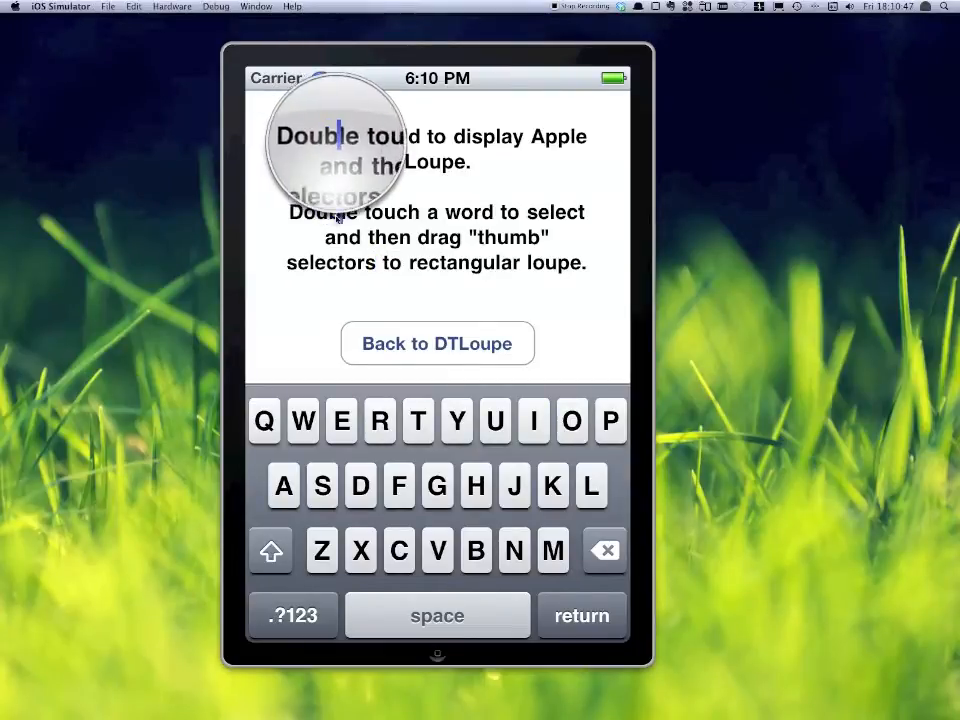
# Magnify the instructions text with Apple's loupe, then select a word to show Select / Select All
pyautogui.moveTo(335, 150); pyautogui.dragTo(385, 175)
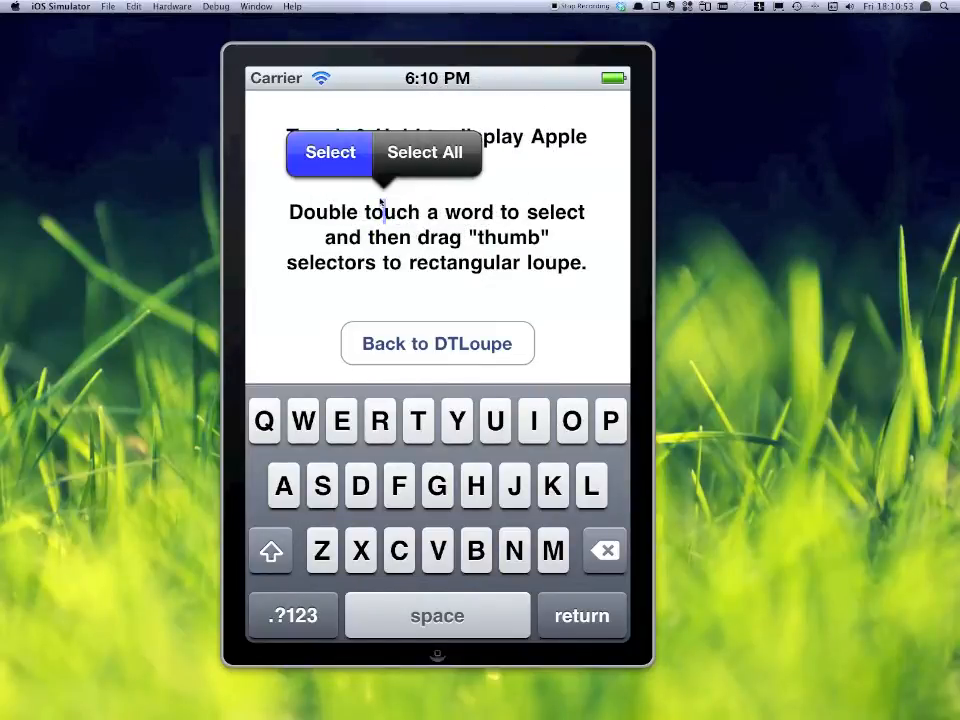
pyautogui.doubleClick(393, 211)
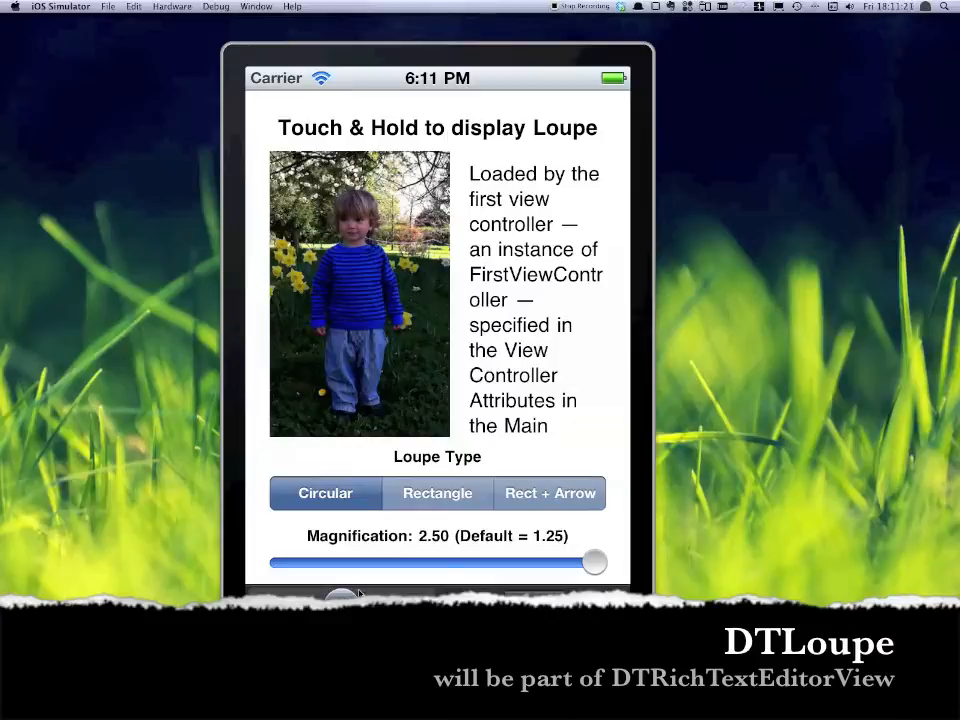
# Lower magnification from 2.50 to 1.25, then magnify the paragraph text and the child's face
pyautogui.moveTo(593, 561); pyautogui.dragTo(488, 562)
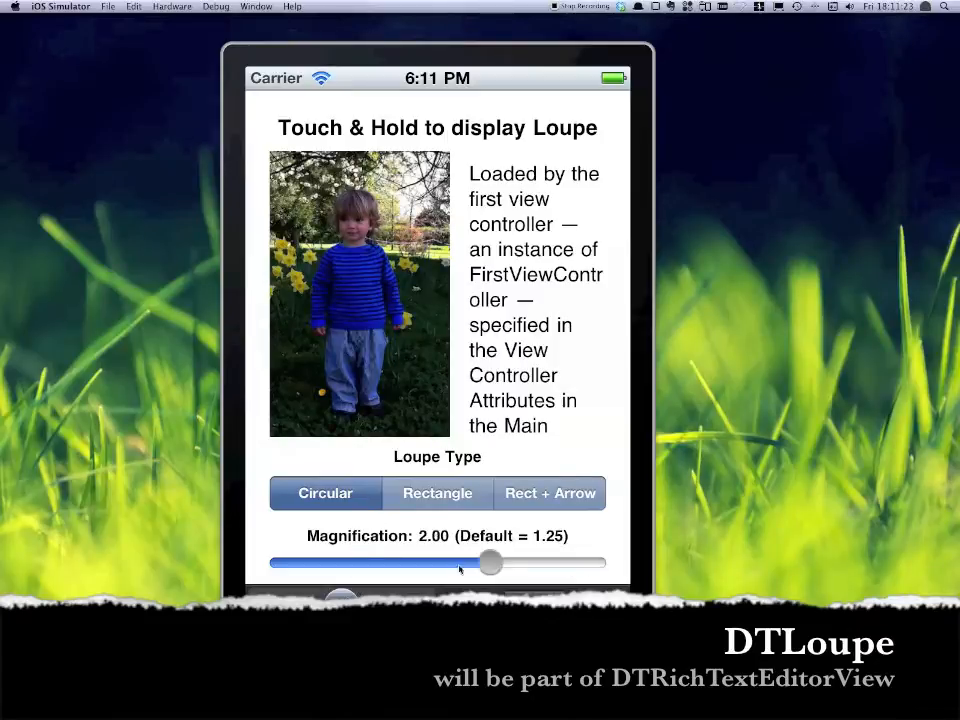
pyautogui.moveTo(488, 562); pyautogui.dragTo(332, 562)
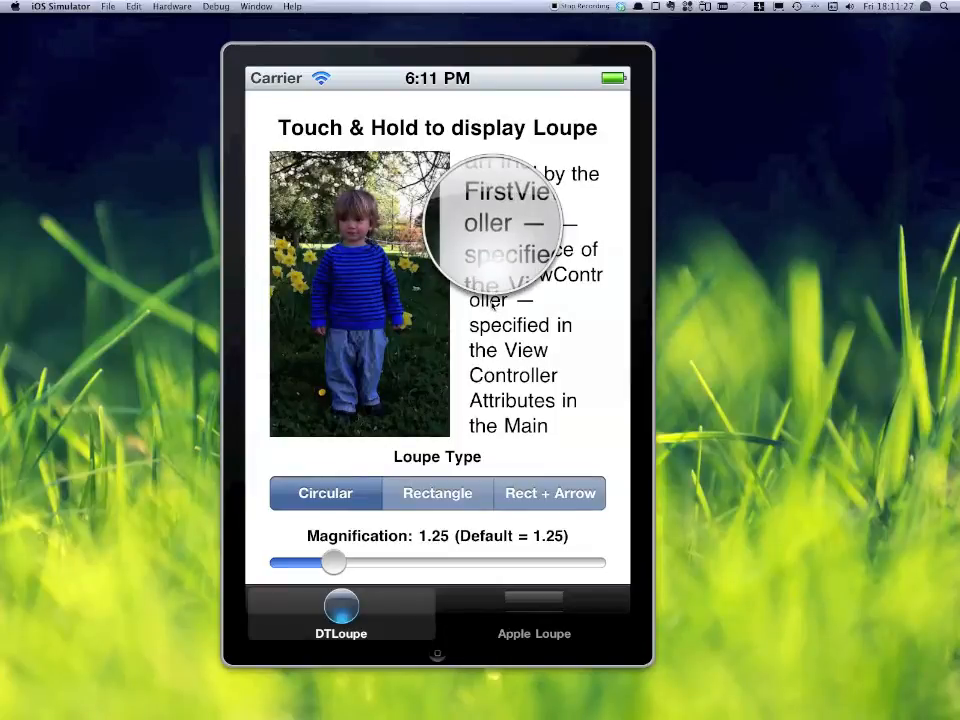
pyautogui.moveTo(495, 222); pyautogui.dragTo(407, 260)
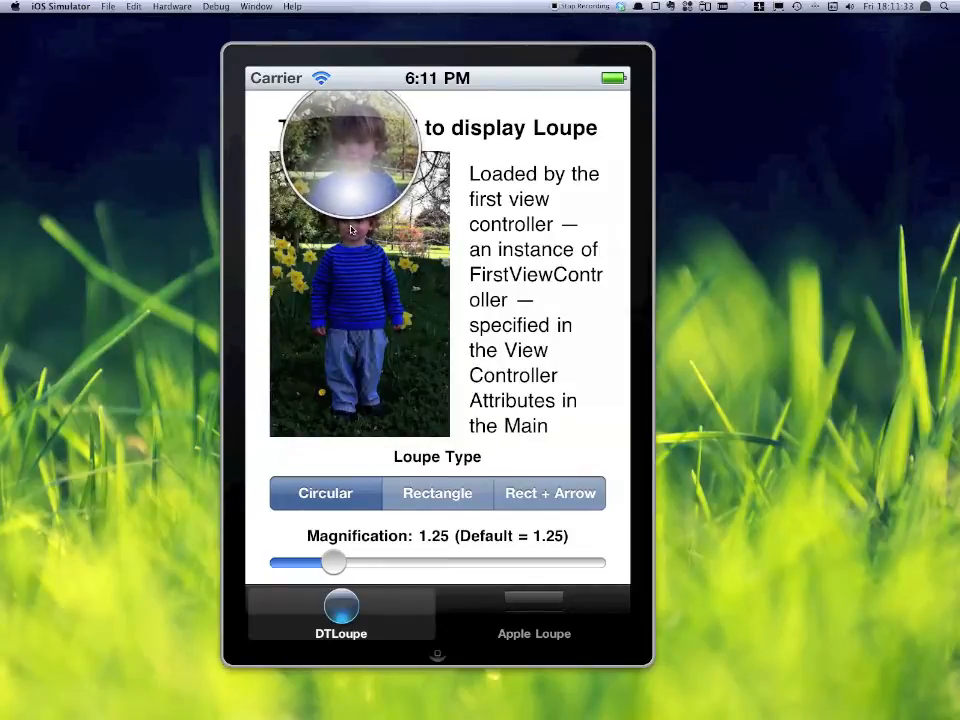
pyautogui.moveTo(350, 225); pyautogui.dragTo(510, 205)
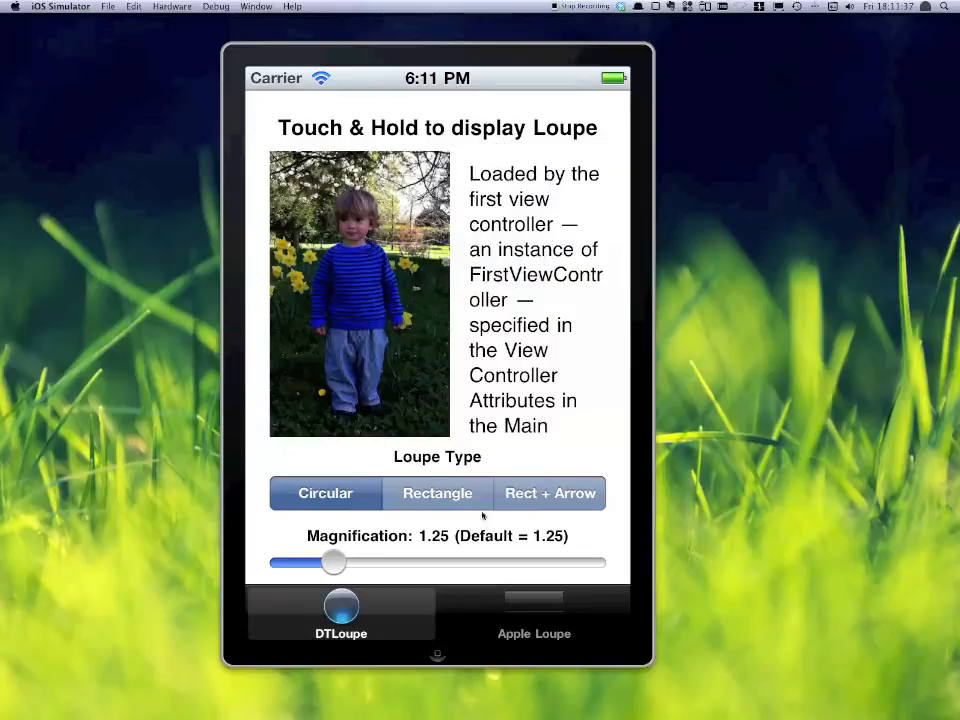
# Choose the Rect + Arrow loupe type and raise magnification to the maximum 2.50
pyautogui.click(437, 493)
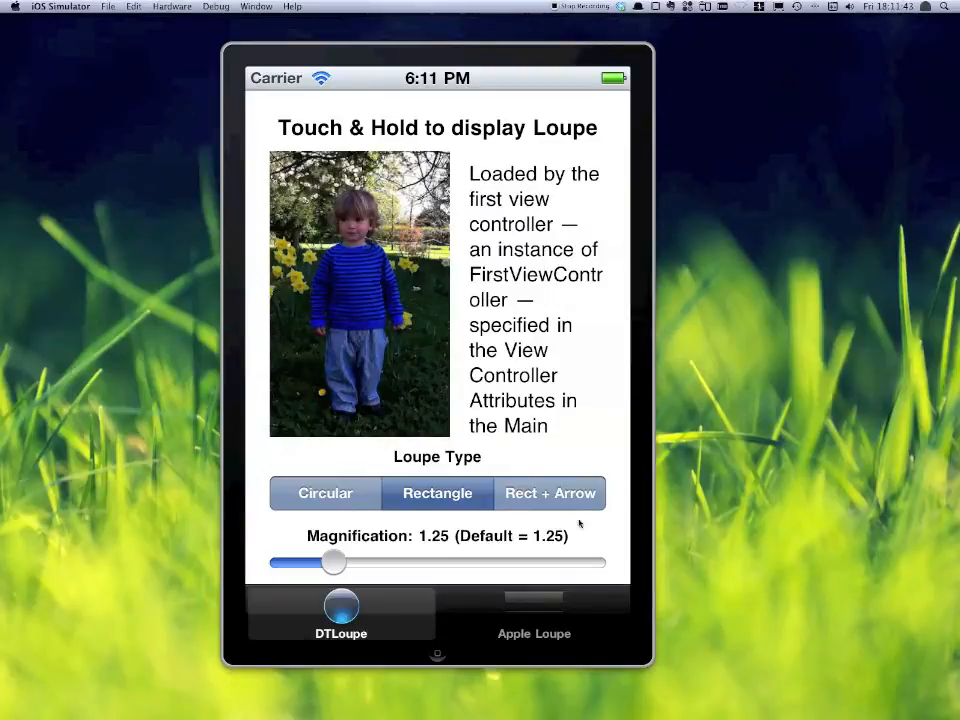
pyautogui.click(550, 493)
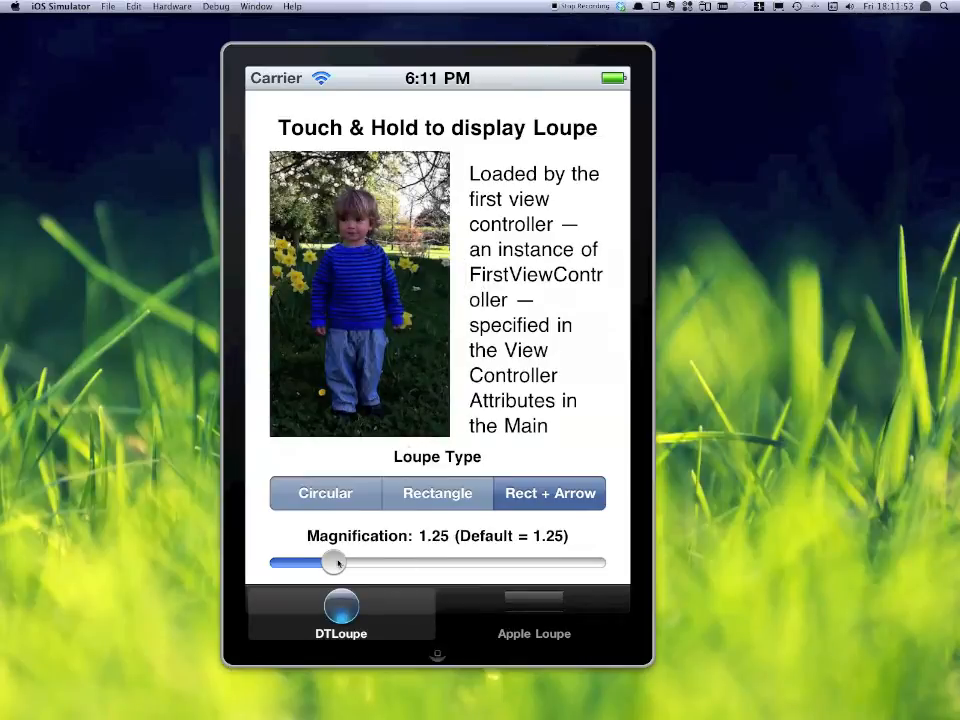
pyautogui.moveTo(417, 562)
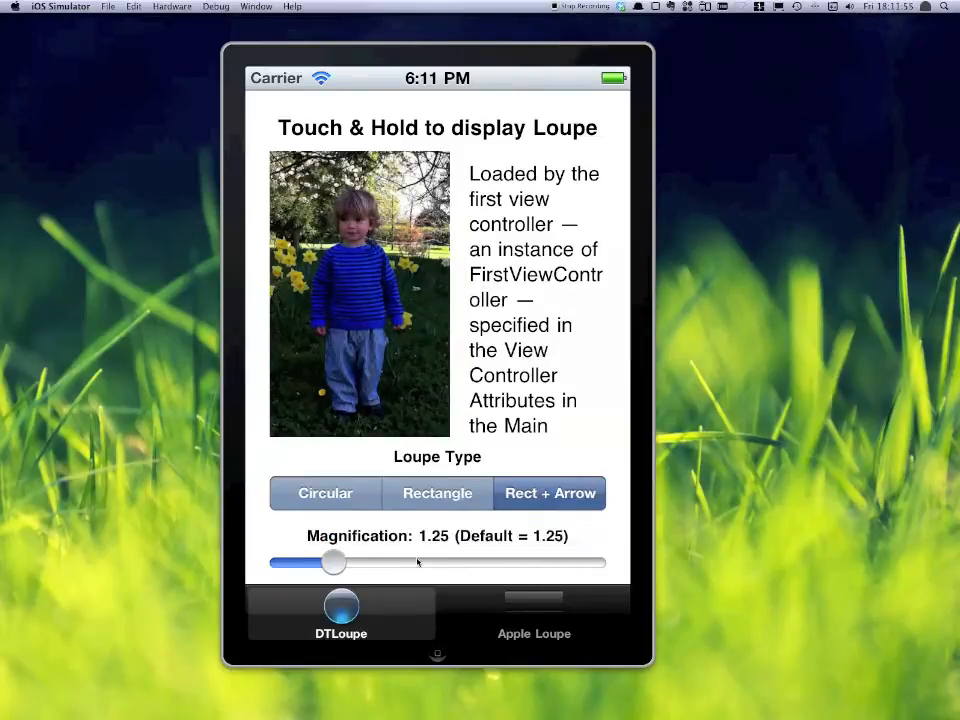
pyautogui.moveTo(333, 562); pyautogui.dragTo(595, 562)
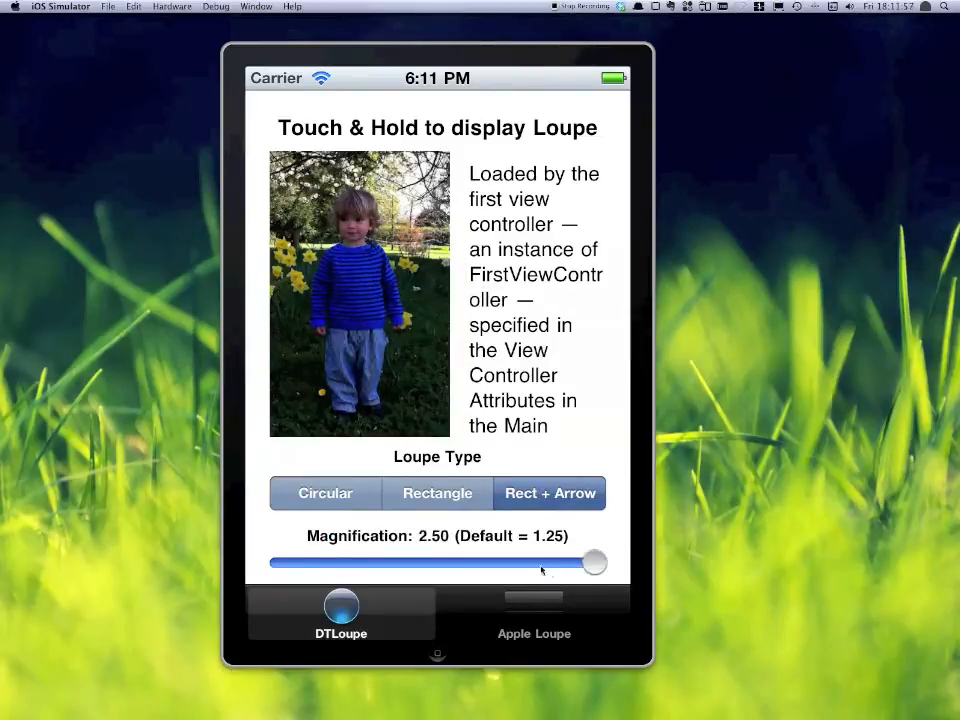
pyautogui.click(360, 248)
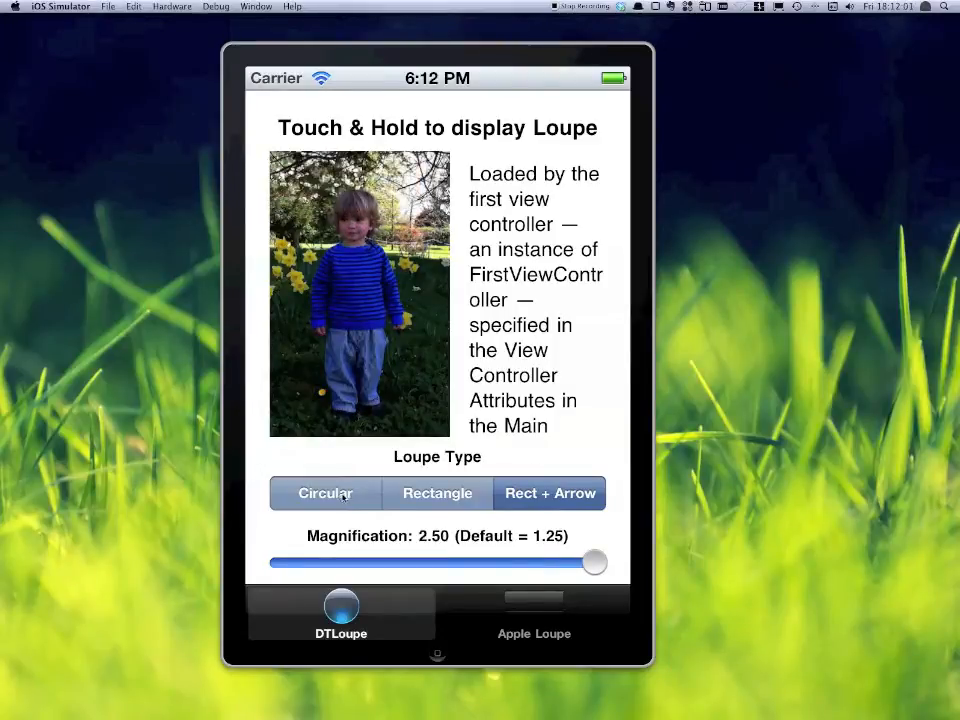
# Switch back to the circular loupe at 1.25 and slide it across the child's photo
pyautogui.click(345, 225)
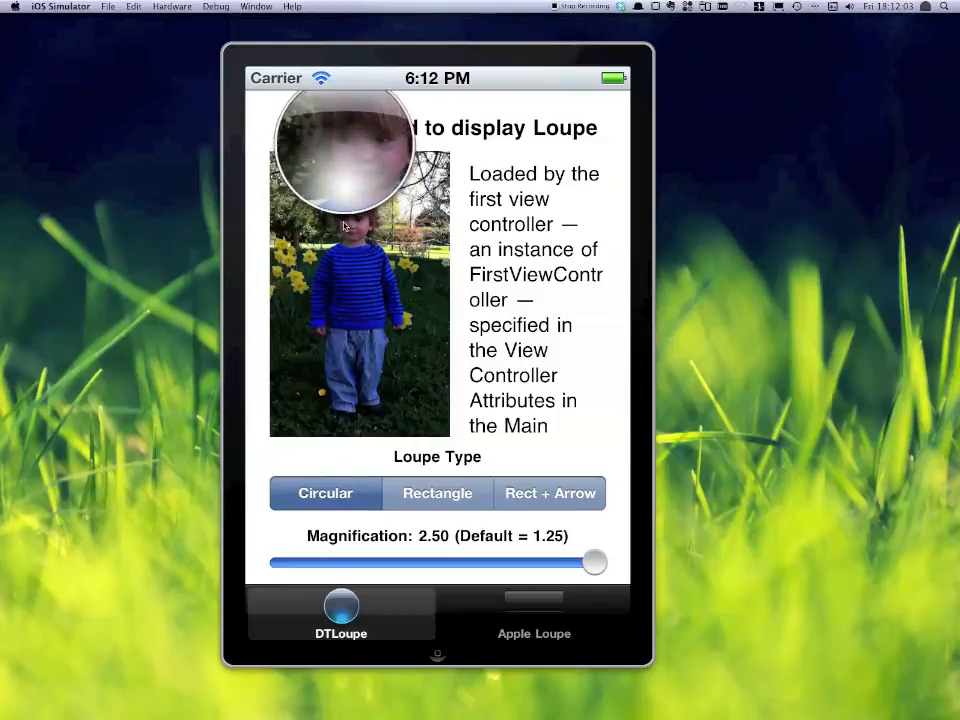
pyautogui.click(345, 225)
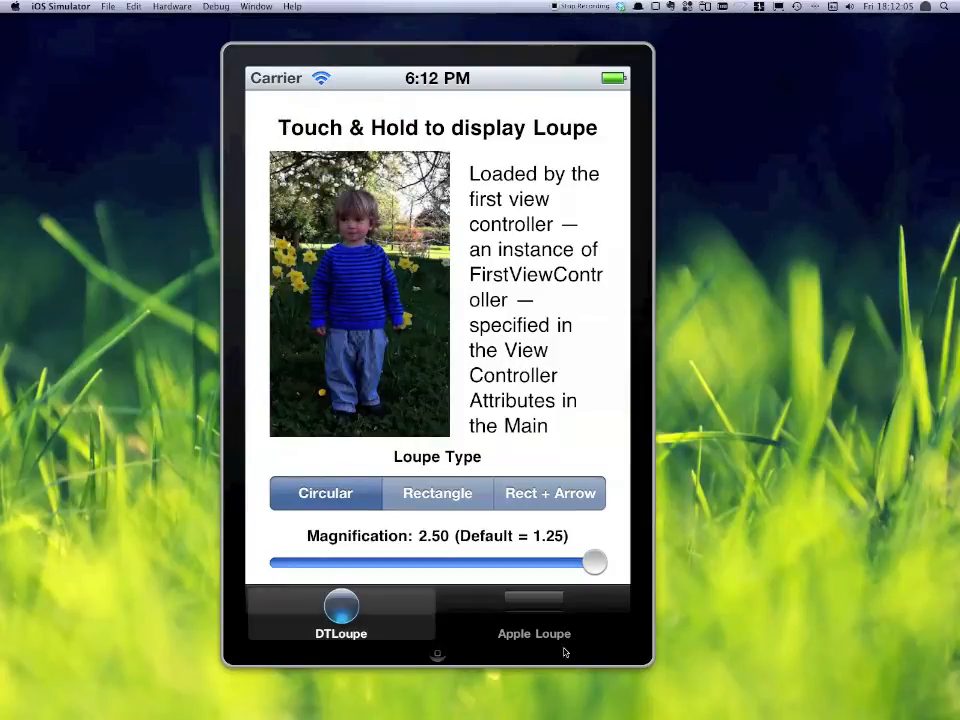
pyautogui.moveTo(594, 561); pyautogui.dragTo(334, 561)
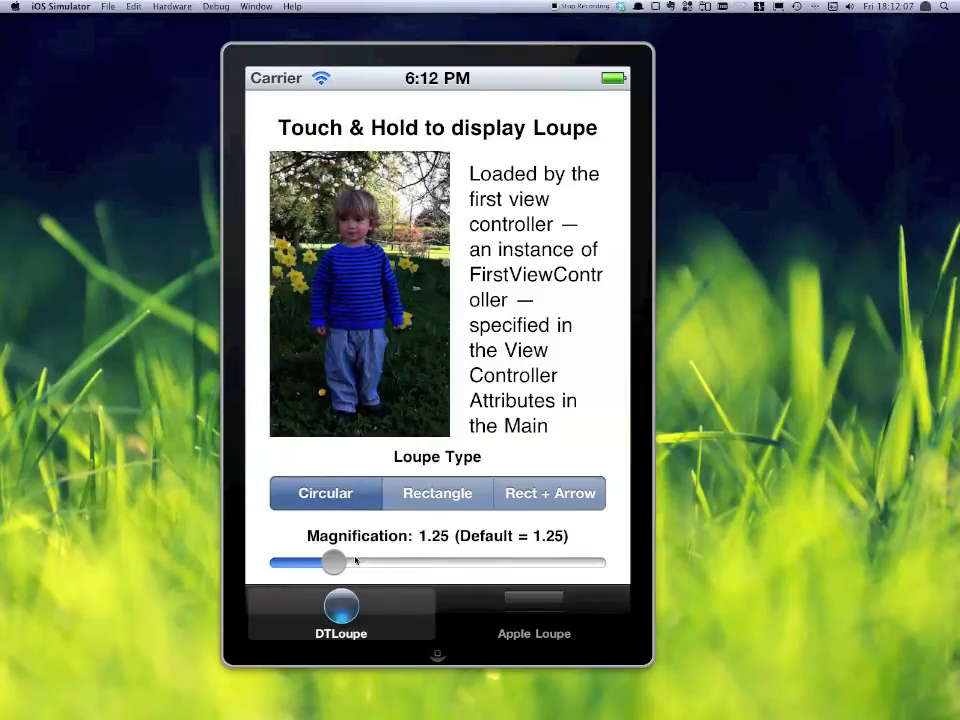
pyautogui.click(328, 275)
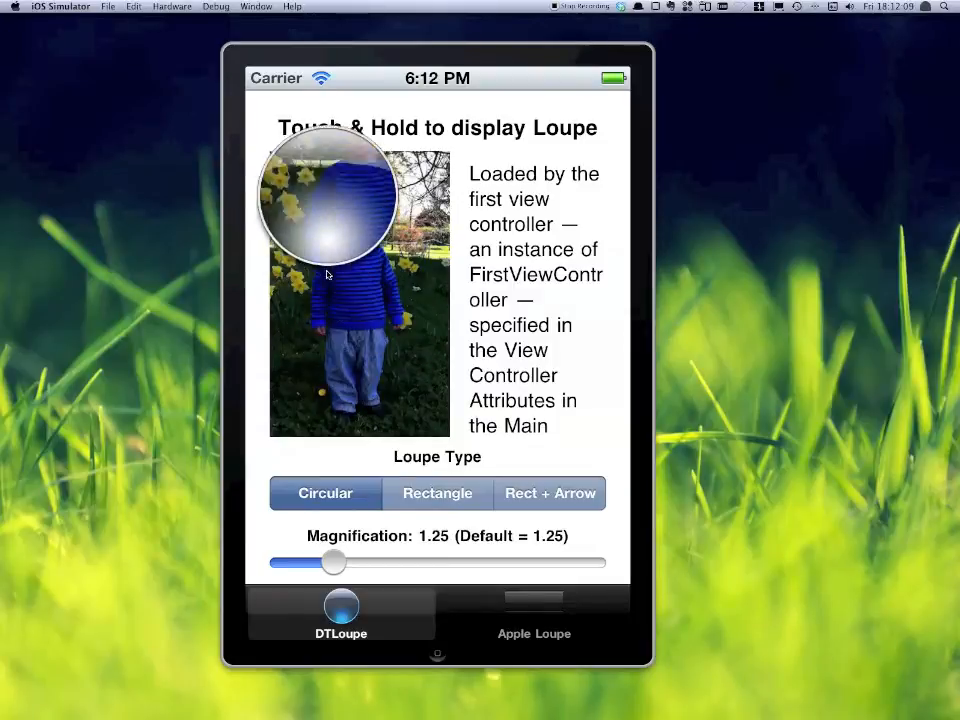
pyautogui.moveTo(325, 200); pyautogui.dragTo(505, 200)
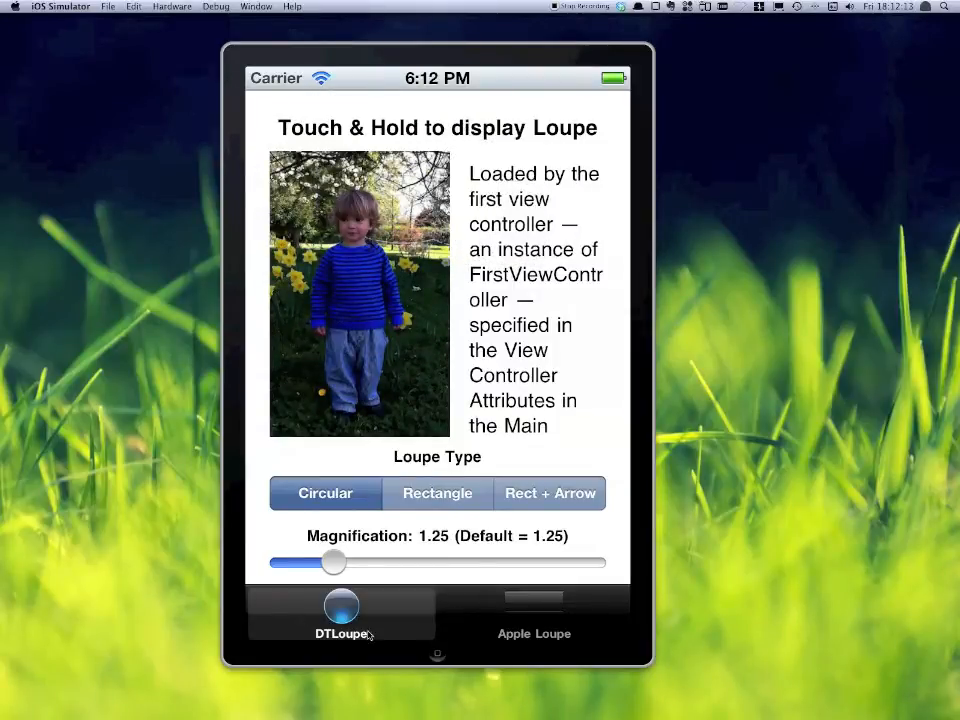
pyautogui.moveTo(401, 417)
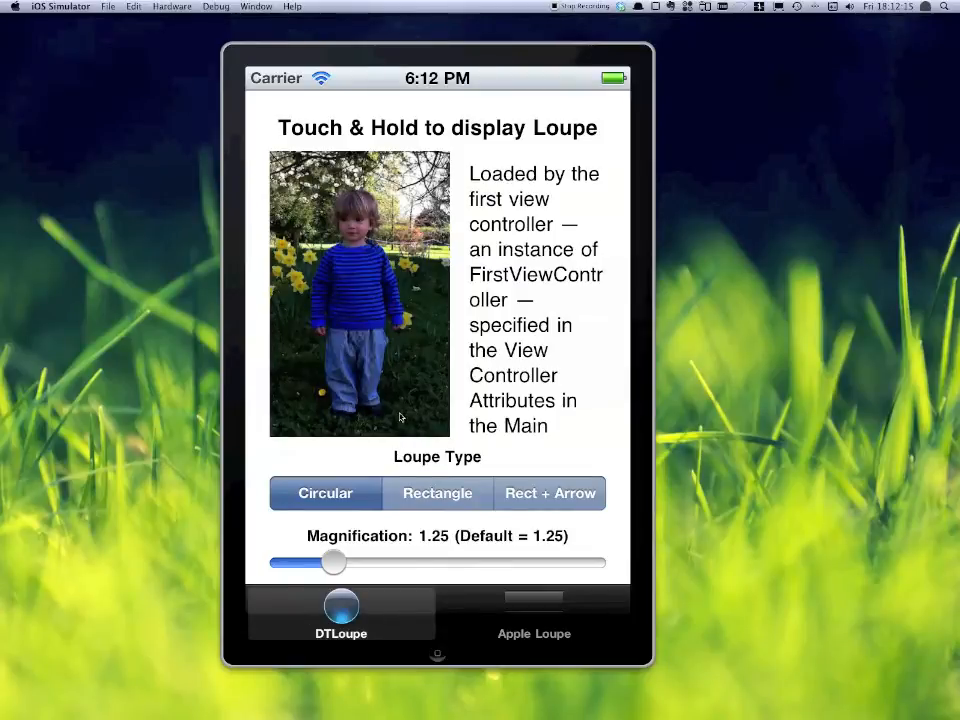
pyautogui.moveTo(412, 411)
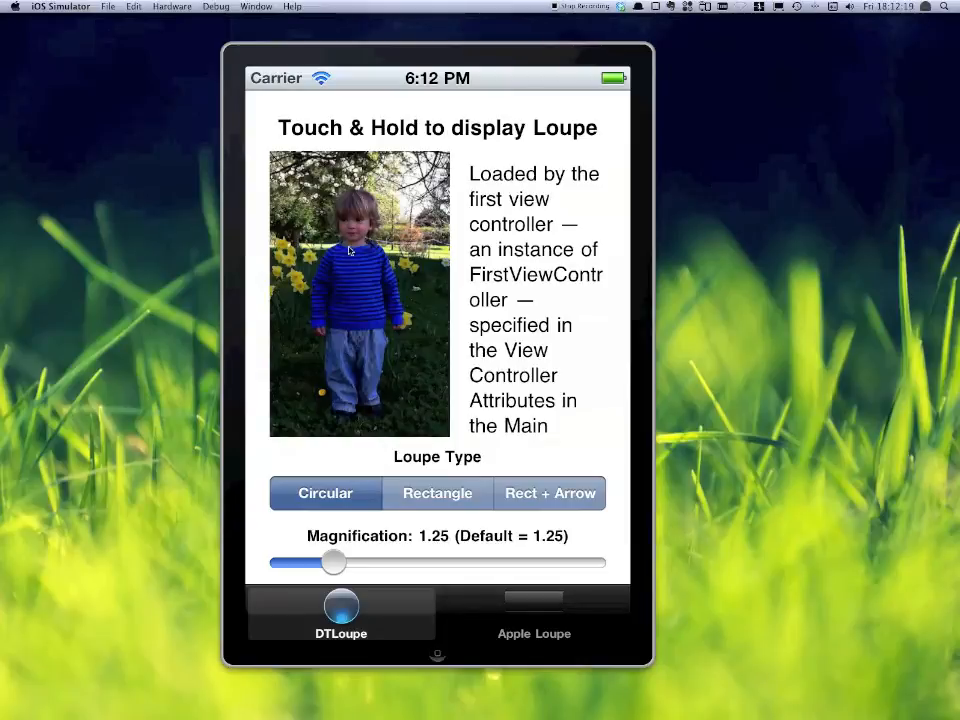
pyautogui.moveTo(491, 350)
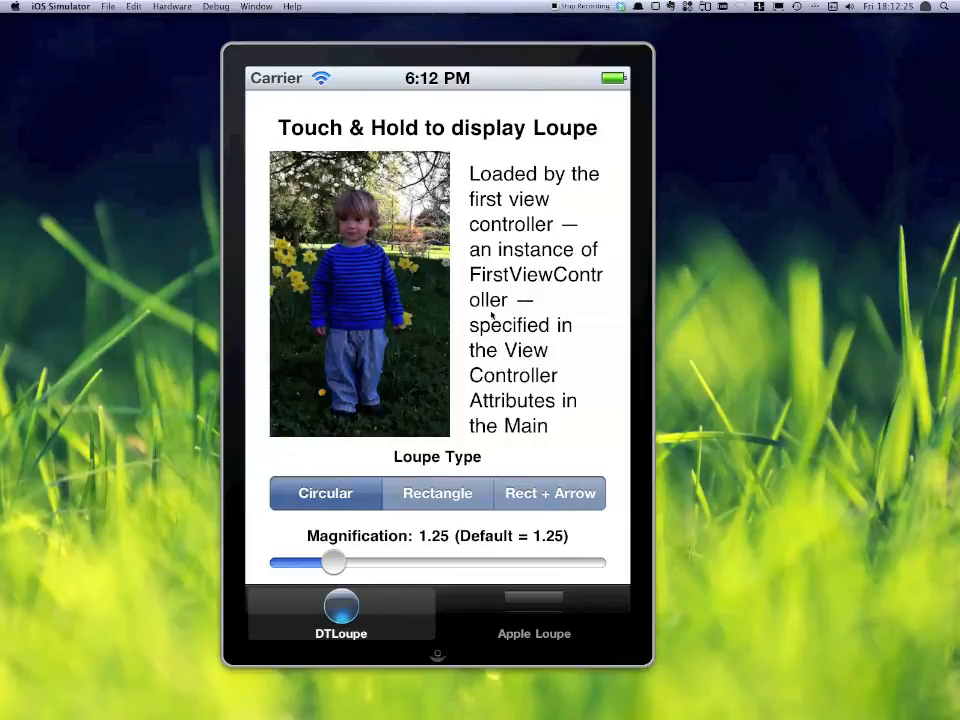
pyautogui.click(383, 333)
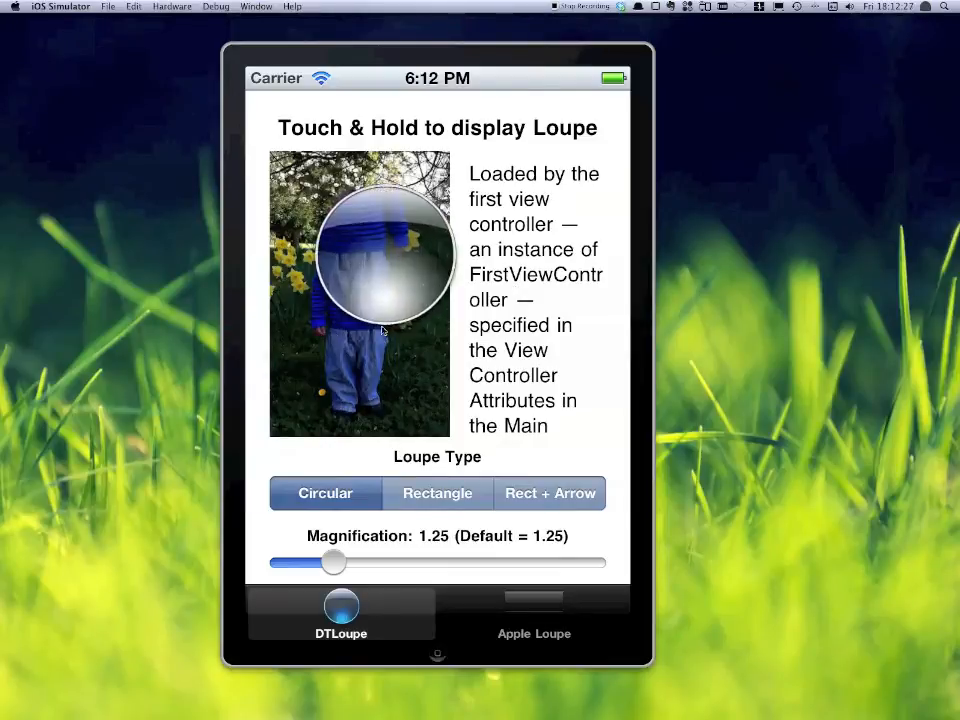
pyautogui.moveTo(383, 330); pyautogui.dragTo(390, 160)
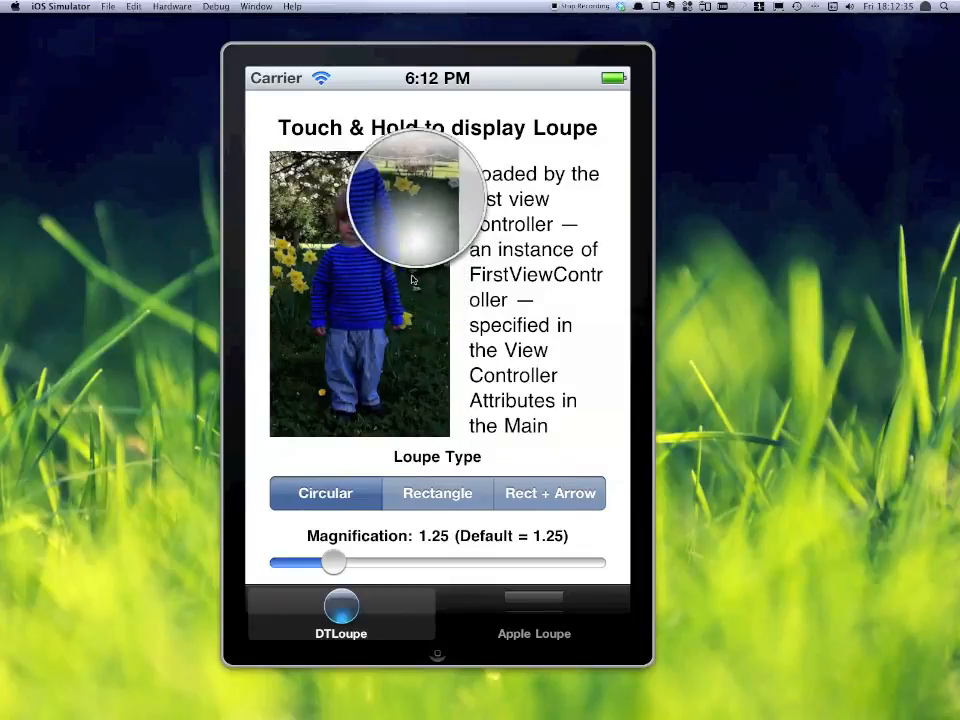
pyautogui.click(411, 280)
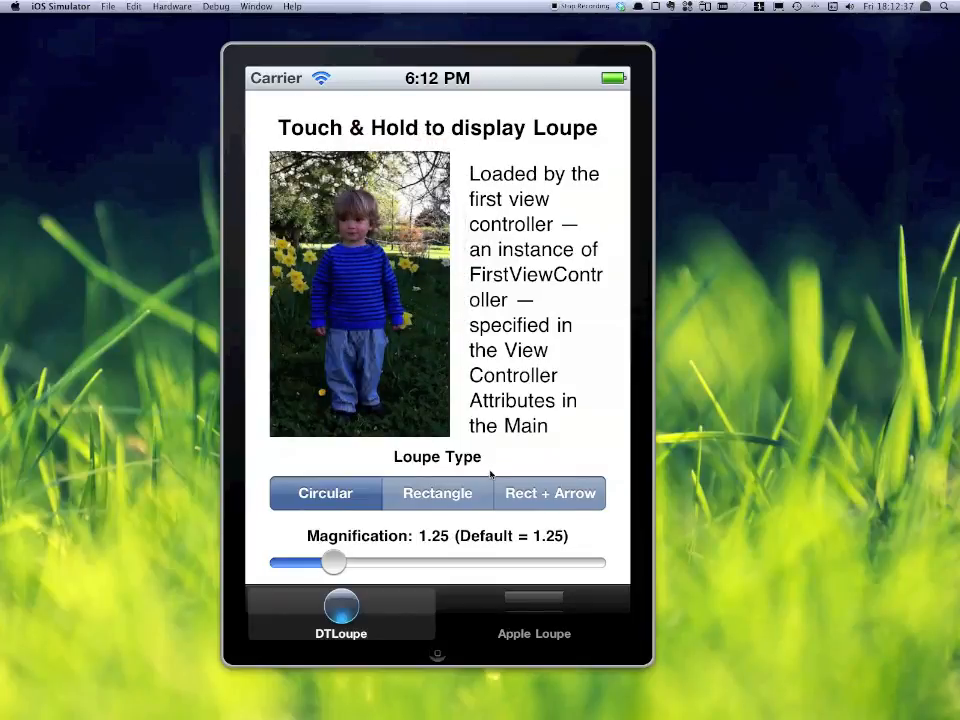
pyautogui.moveTo(475, 527)
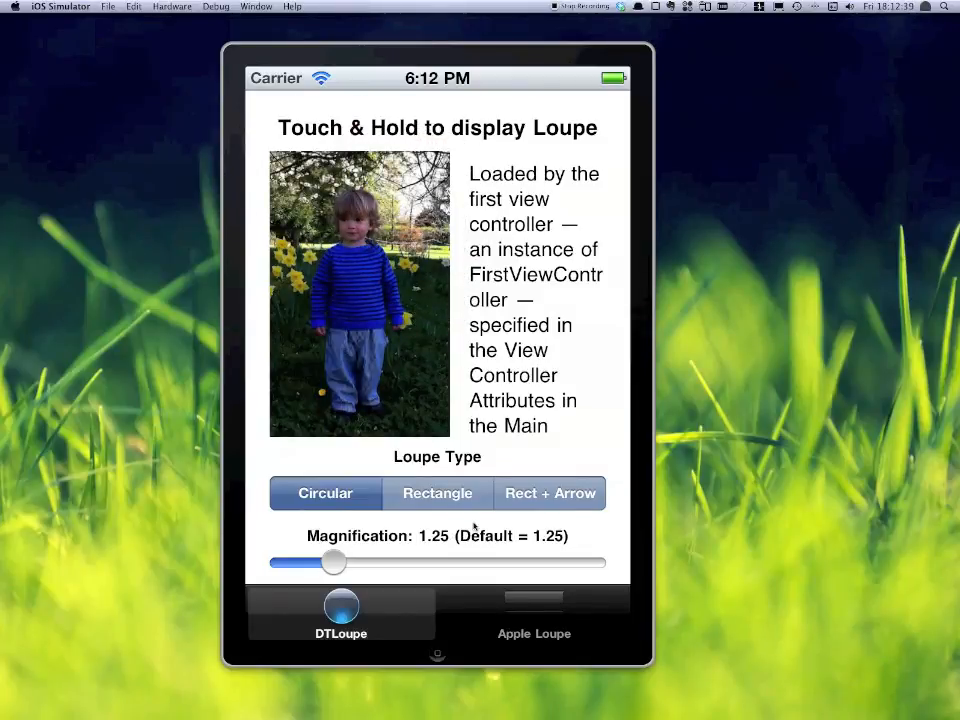